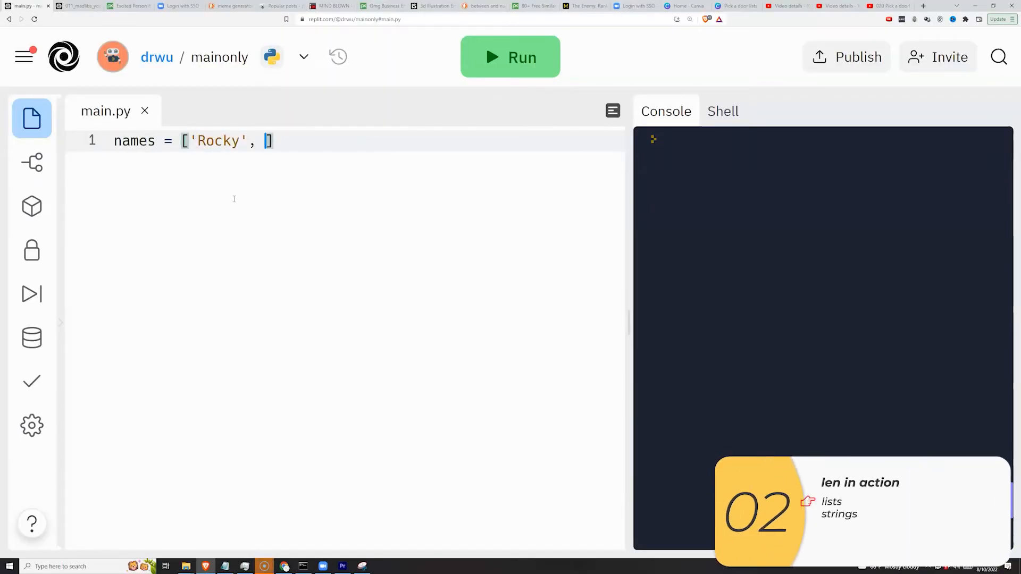
# Print len(names) for Marshall, Chase, Skye list (4), and len of a two-name literal with 'mayor goodway' (2).
pyautogui.write("'Marshall', 'Chase', 'Skye")
pyautogui.write('length')
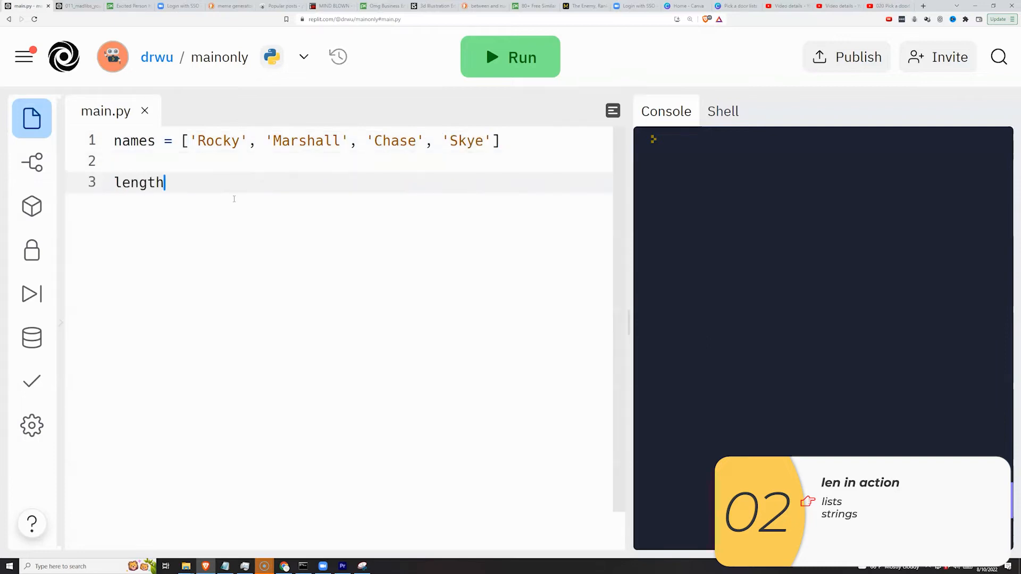
pyautogui.write('= len(names')
pyautogui.write('print(length)')
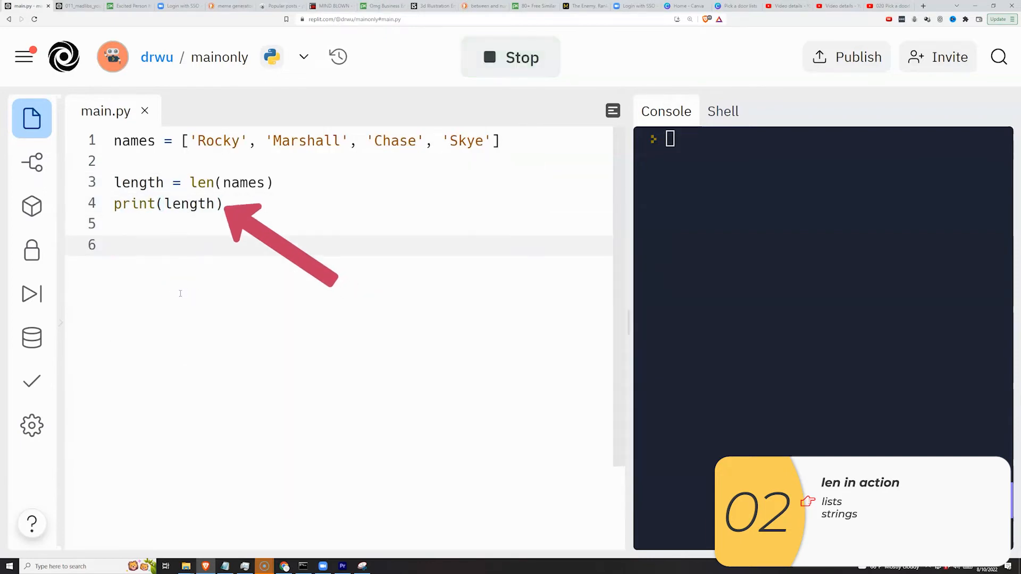
pyautogui.click(510, 56)
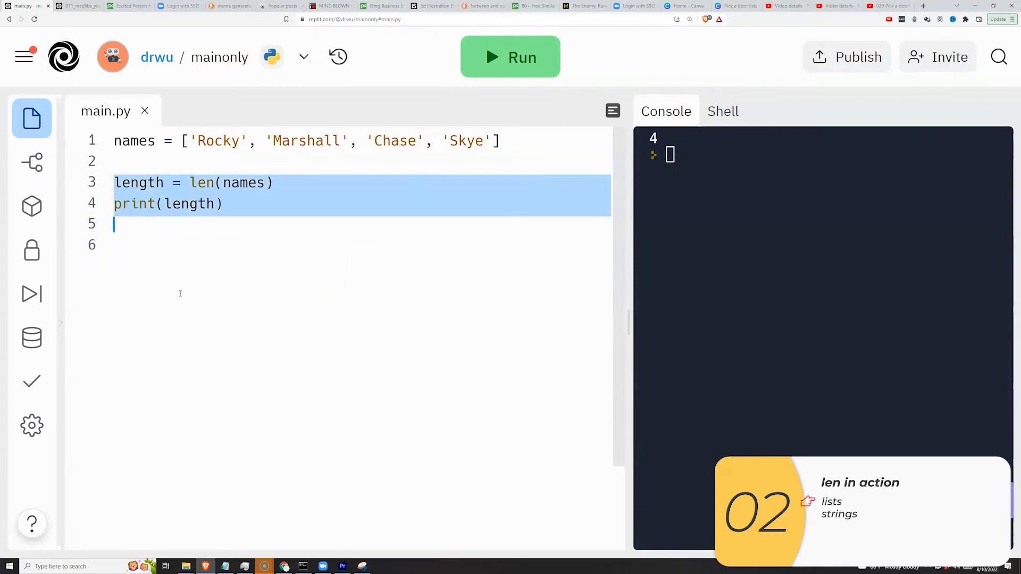
pyautogui.write('length = len([])')
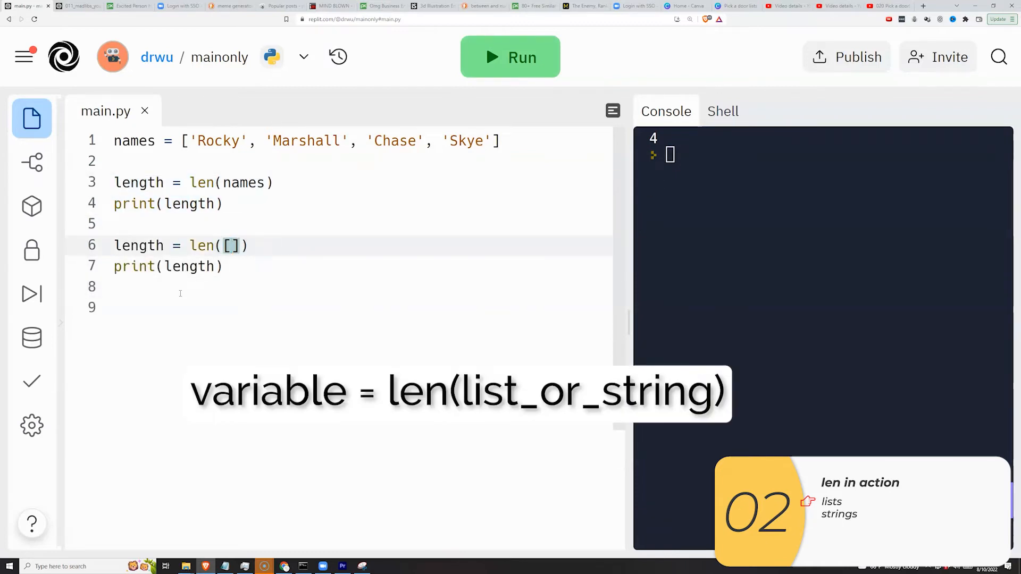
pyautogui.write("'mayor goodway', 'Mayor Humdinger")
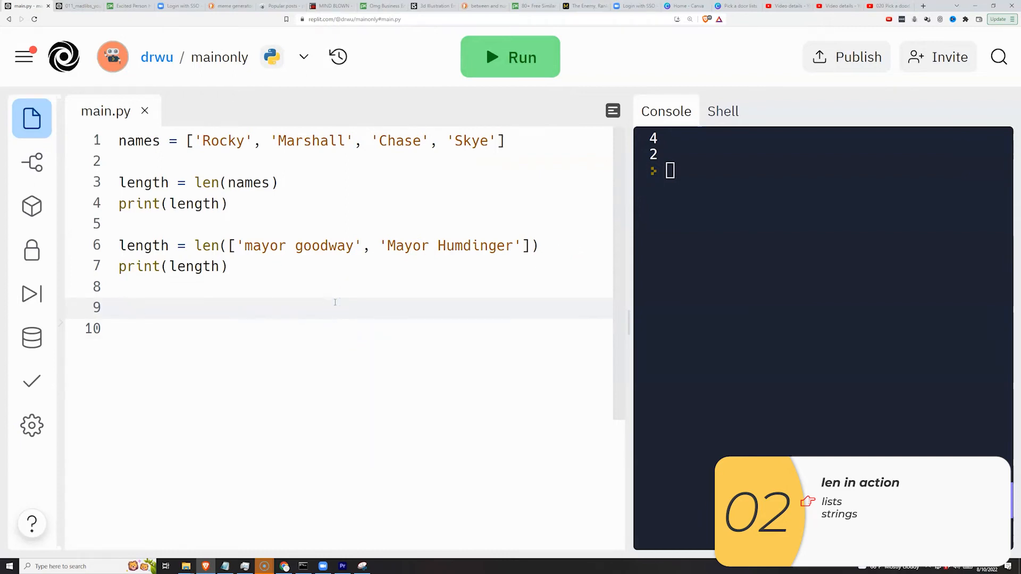
# Save word = 'supercalifragilisticexpialidocious', print len(word), and run it to show 33.
pyautogui.write('lengt')
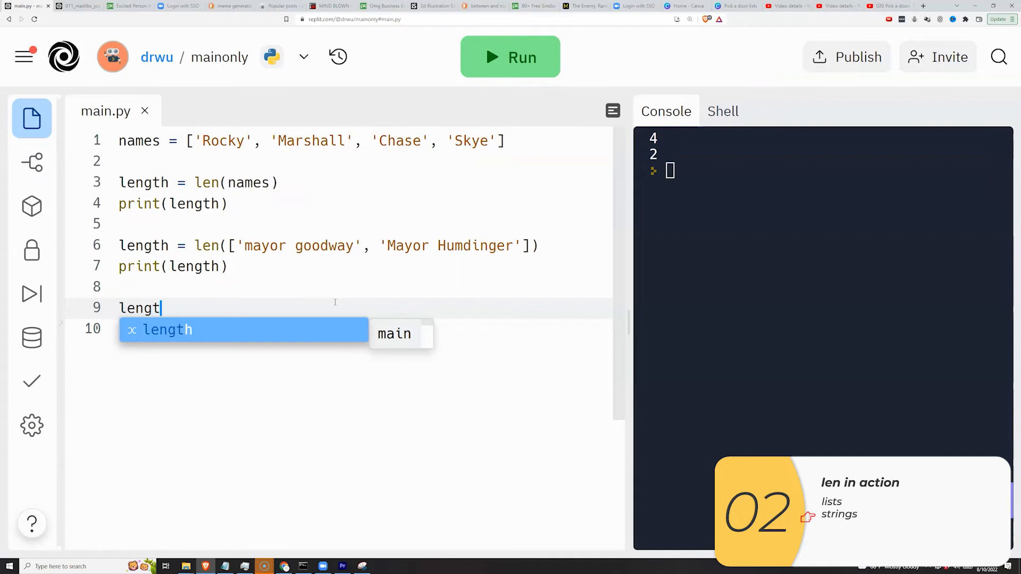
pyautogui.write("word = ''")
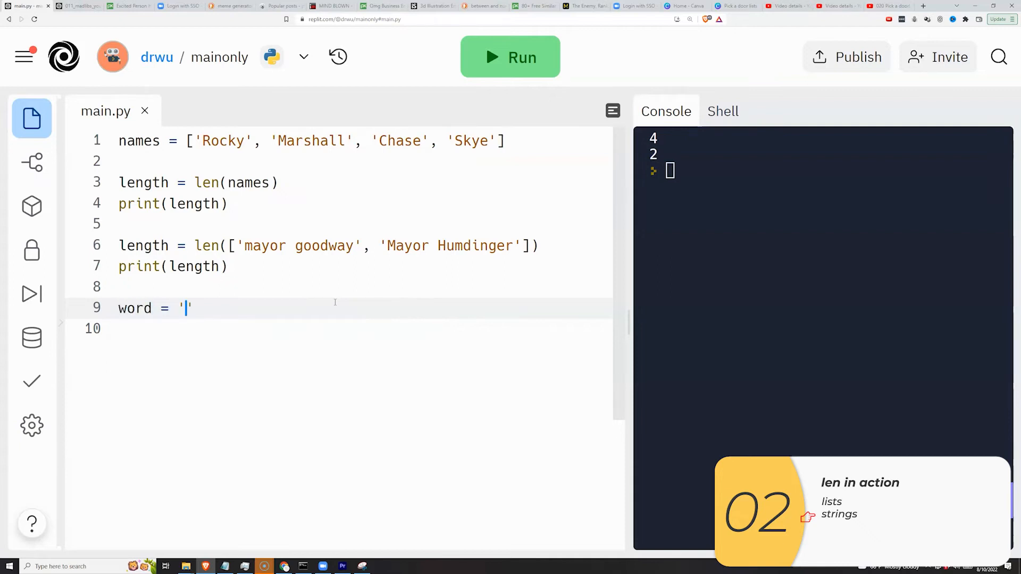
pyautogui.write('supercalifragilistice')
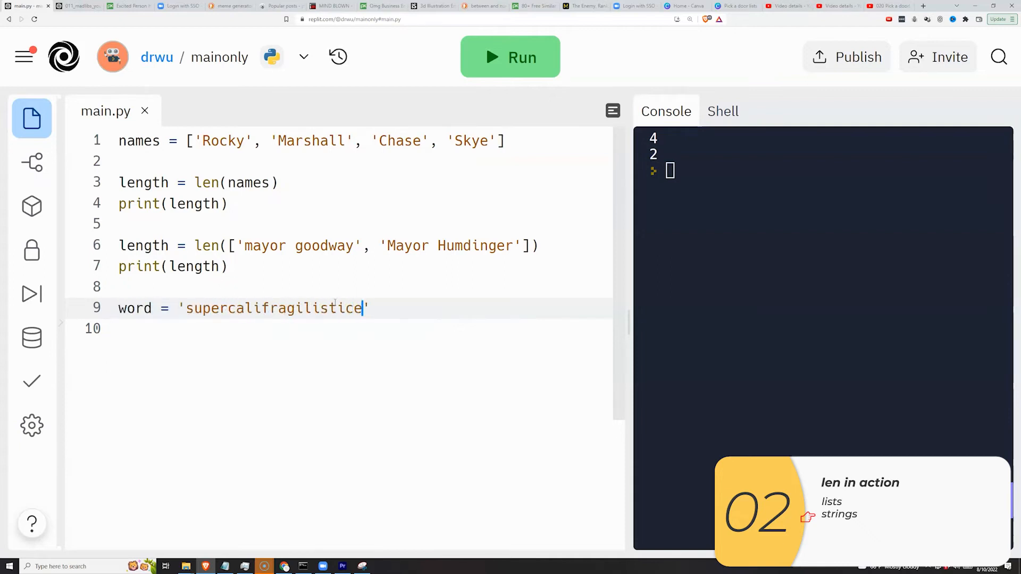
pyautogui.write('expialodocous')
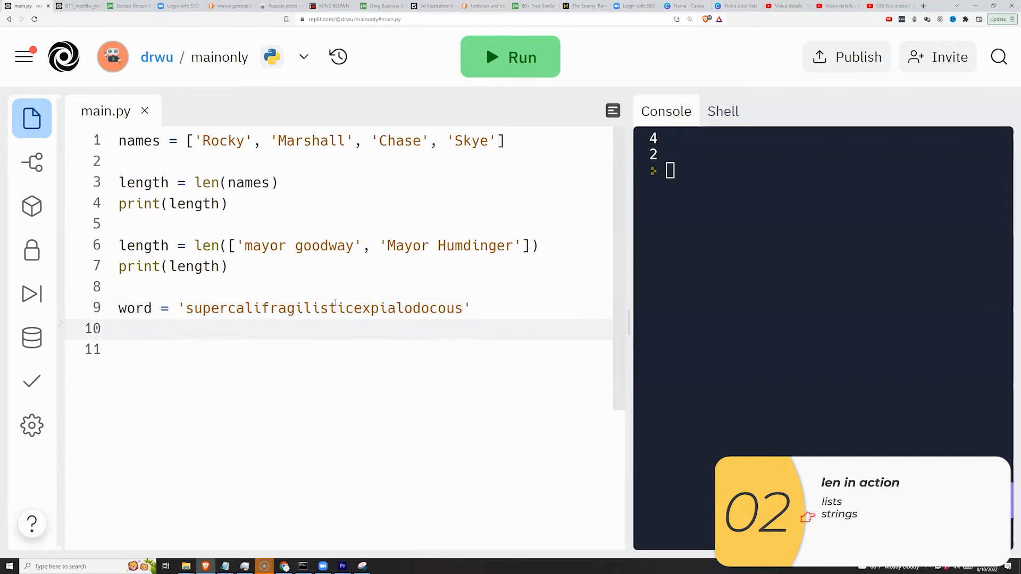
pyautogui.write('length = len(word)')
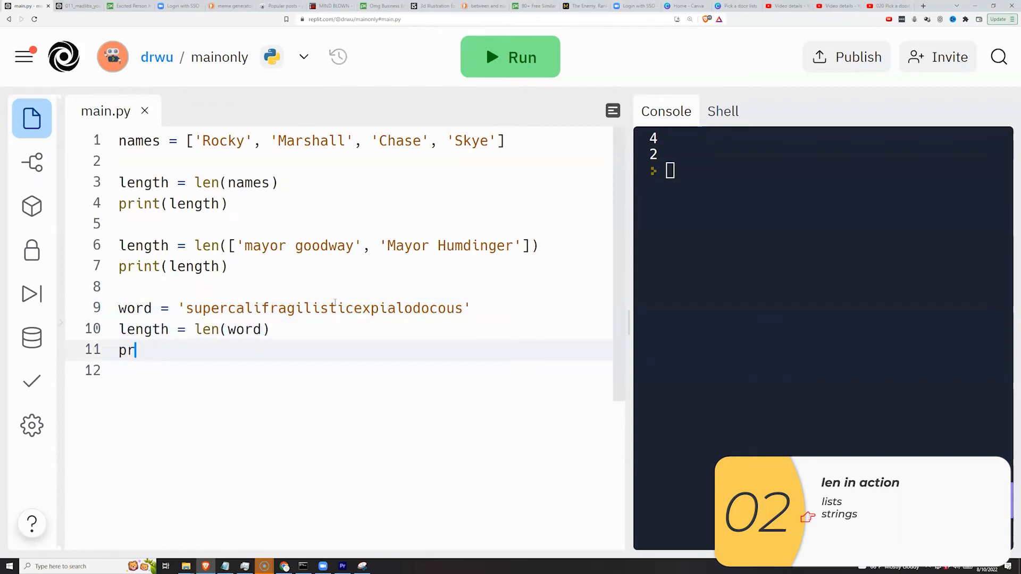
pyautogui.write('int(length))')
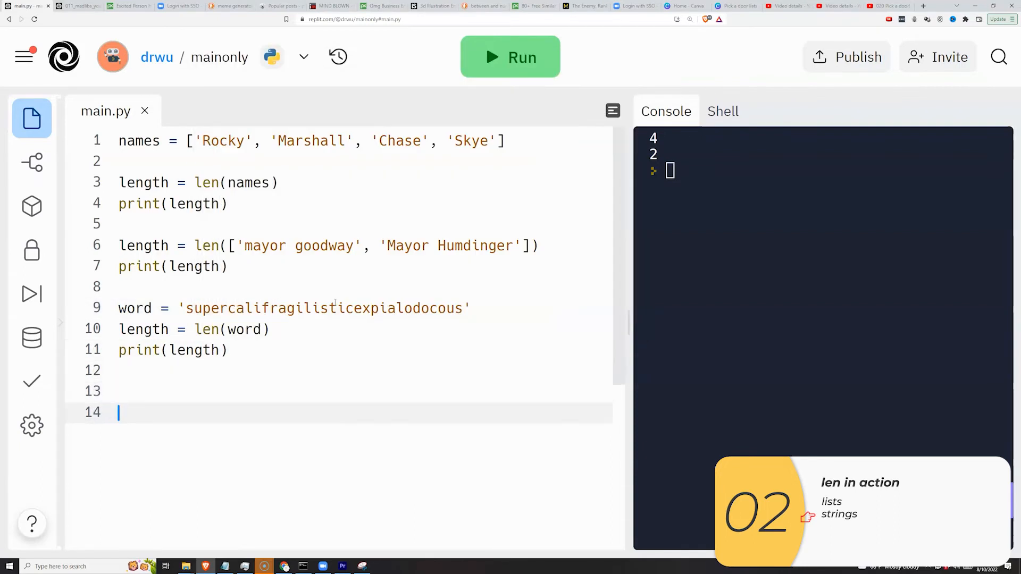
pyautogui.click(510, 57)
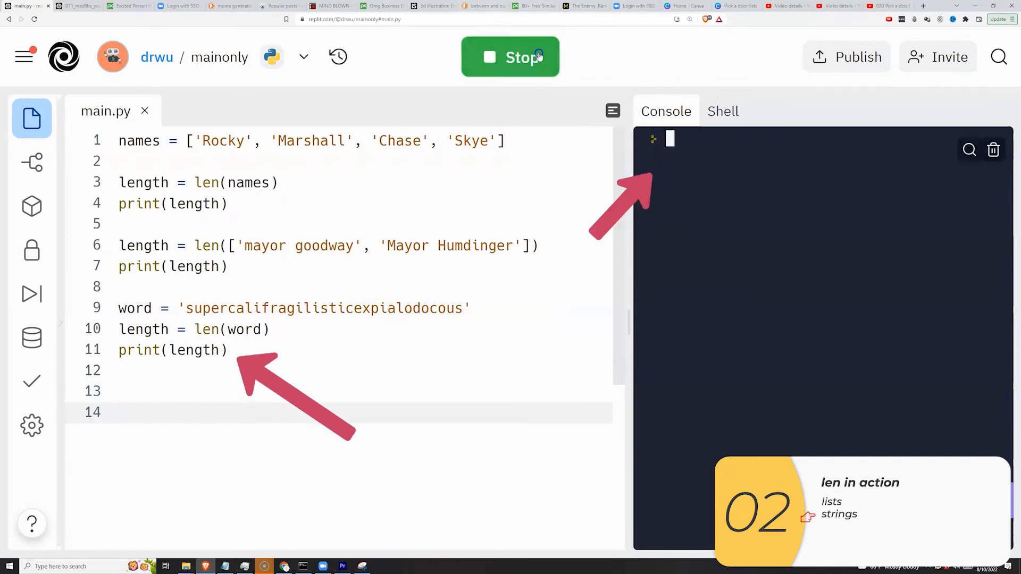
# Print the length of 'subscribe to my channel' and run, showing 23.
pyautogui.click(510, 57)
pyautogui.write("length = len('")
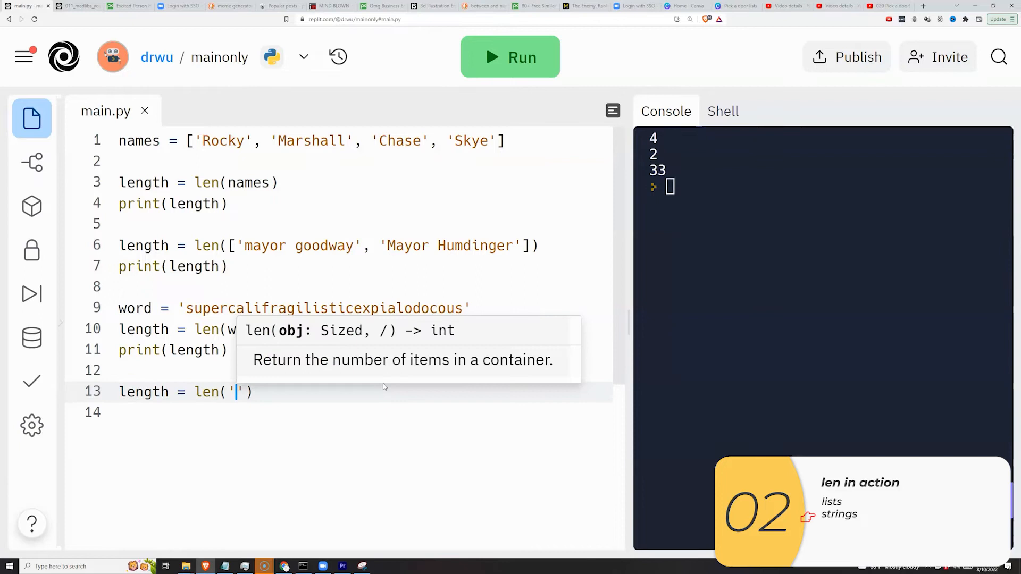
pyautogui.write('subscribe to my channel')
pyautogui.click(362, 412)
pyautogui.write('print(length)')
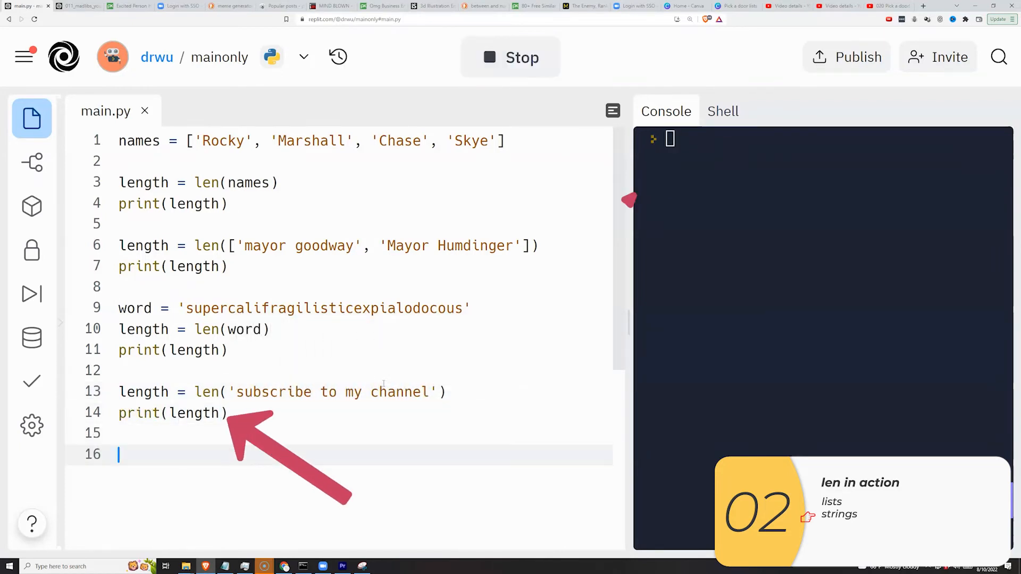
pyautogui.click(510, 57)
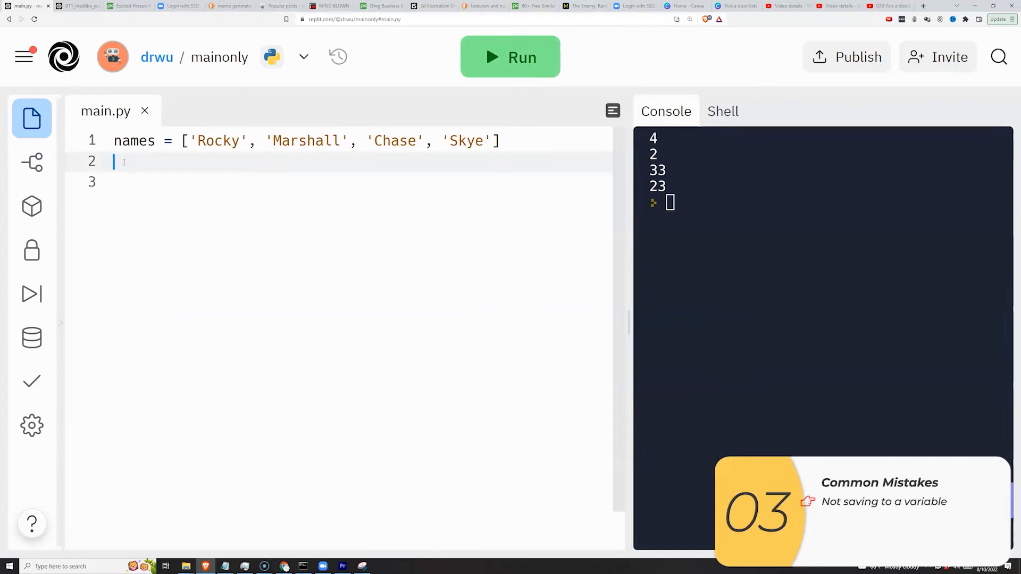
# Add print(len(names)) below the names list, keep the saved-length print, and run to get 4.
pyautogui.press('Enter')
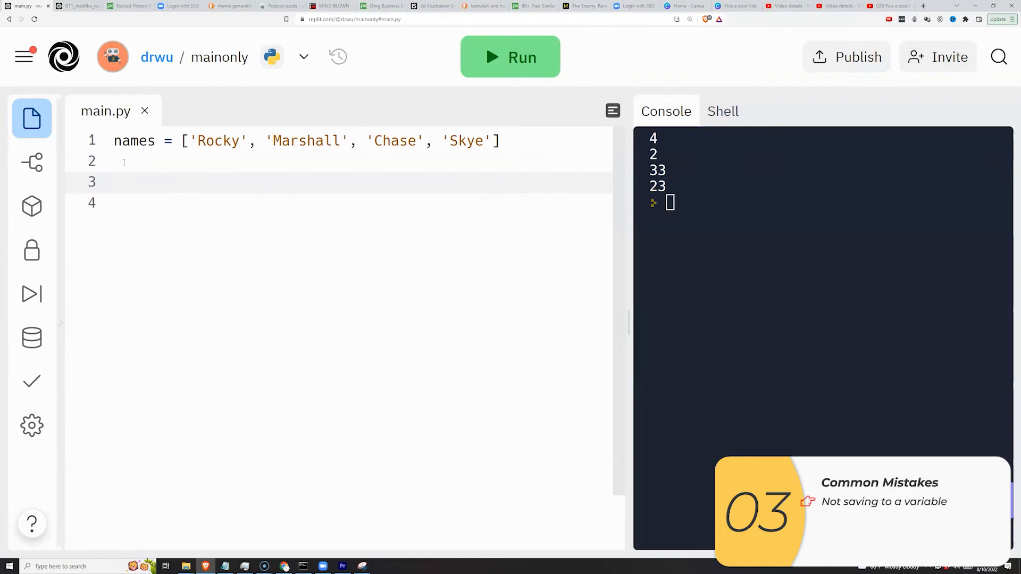
pyautogui.write('len(names))')
pyautogui.write('length = len(names)')
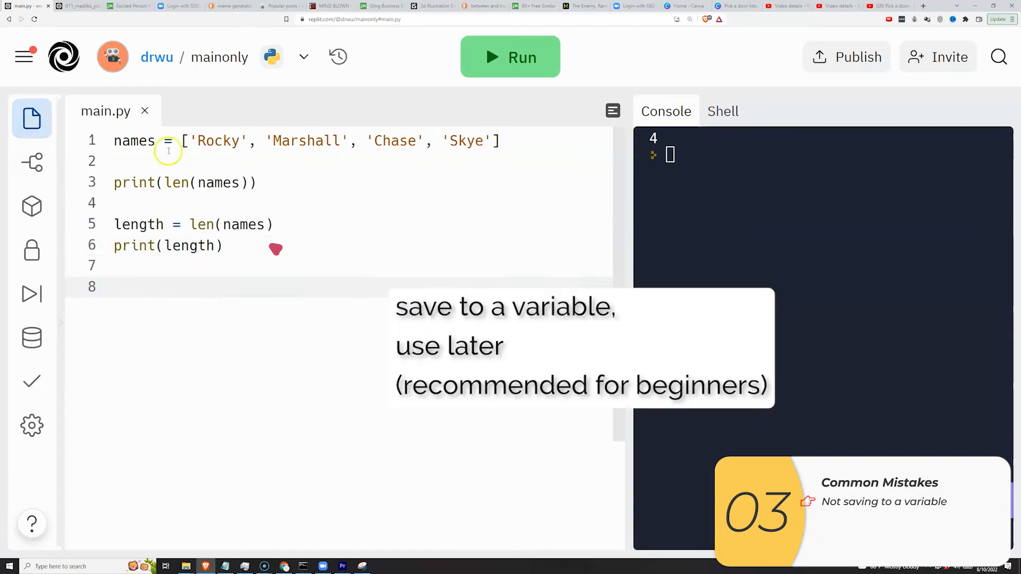
pyautogui.click(510, 57)
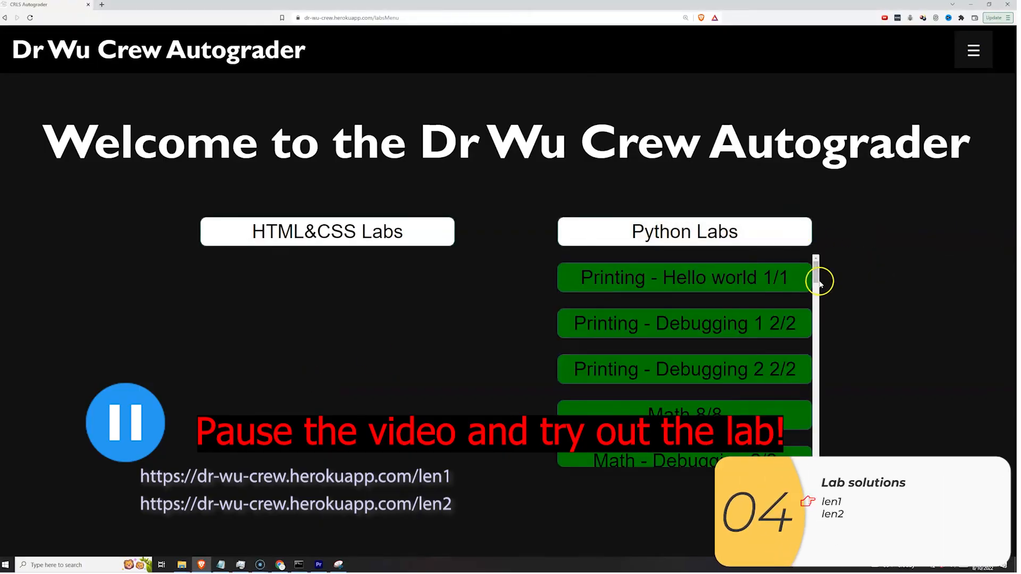
# Open the length 1 lab, add print(len(fruits)) under fruits, and run it to print 3.
pyautogui.scroll(-3)
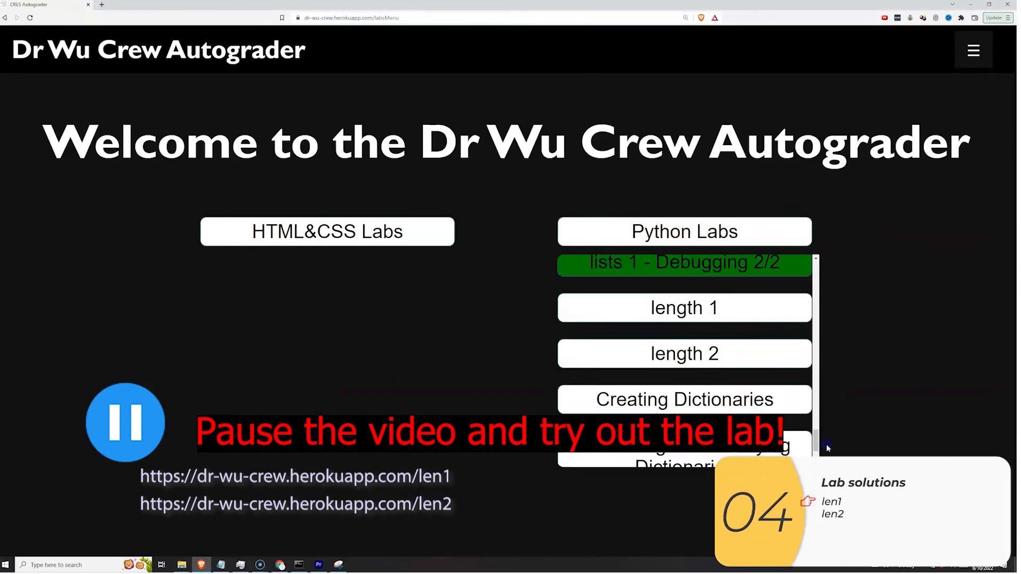
pyautogui.click(684, 308)
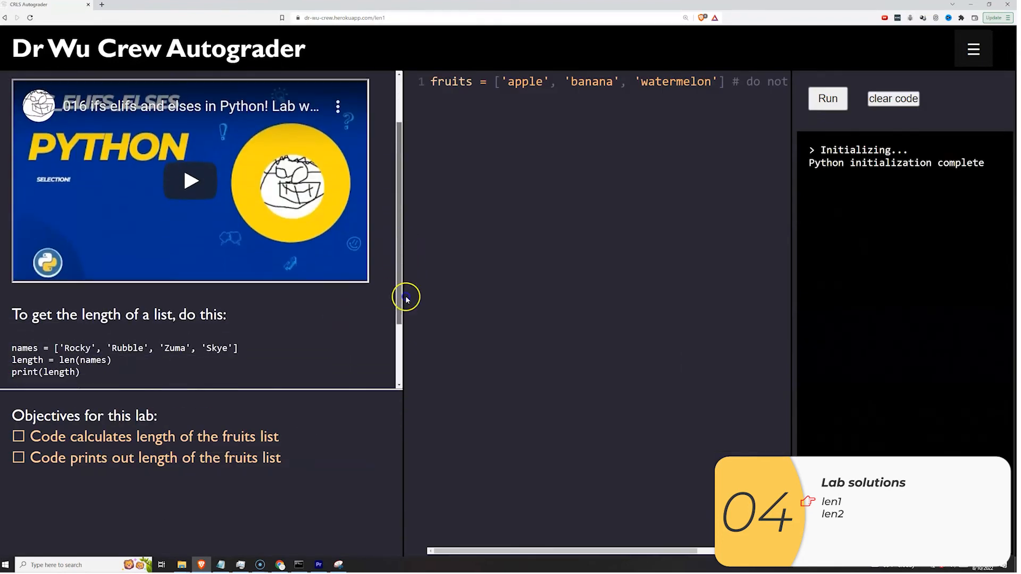
pyautogui.scroll(-3)
pyautogui.write('length = len(fruits')
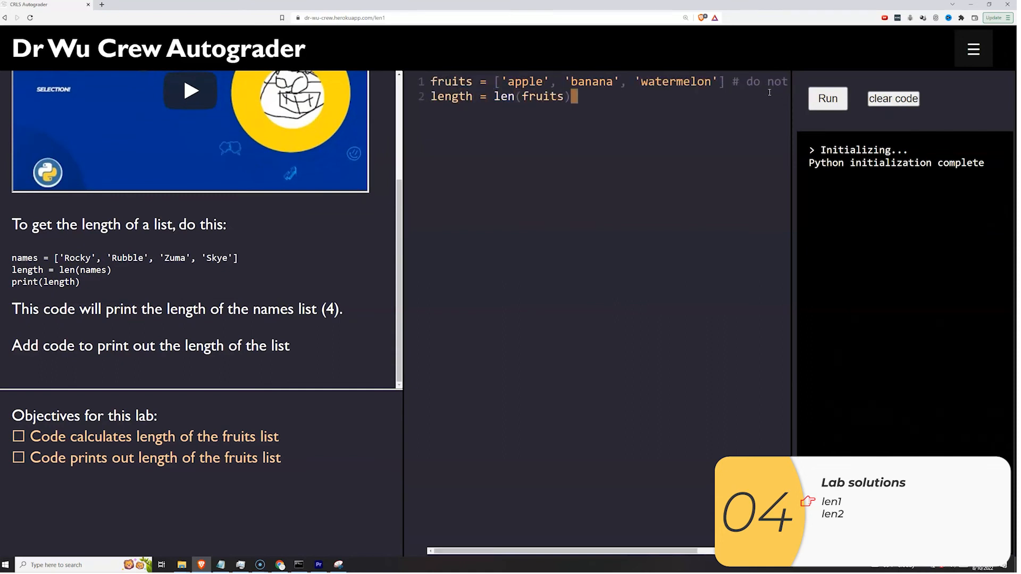
pyautogui.write('print(')
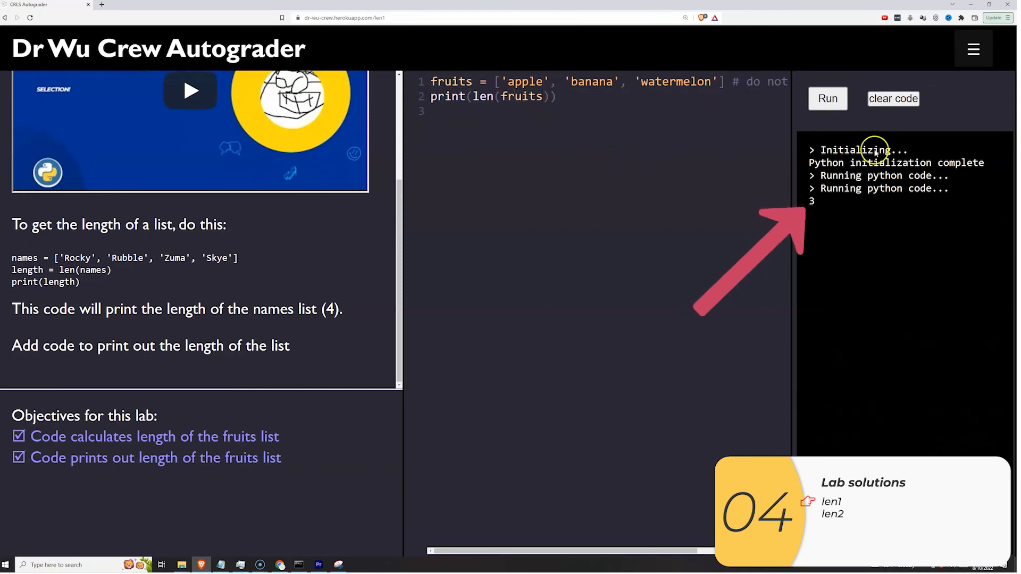
pyautogui.click(828, 99)
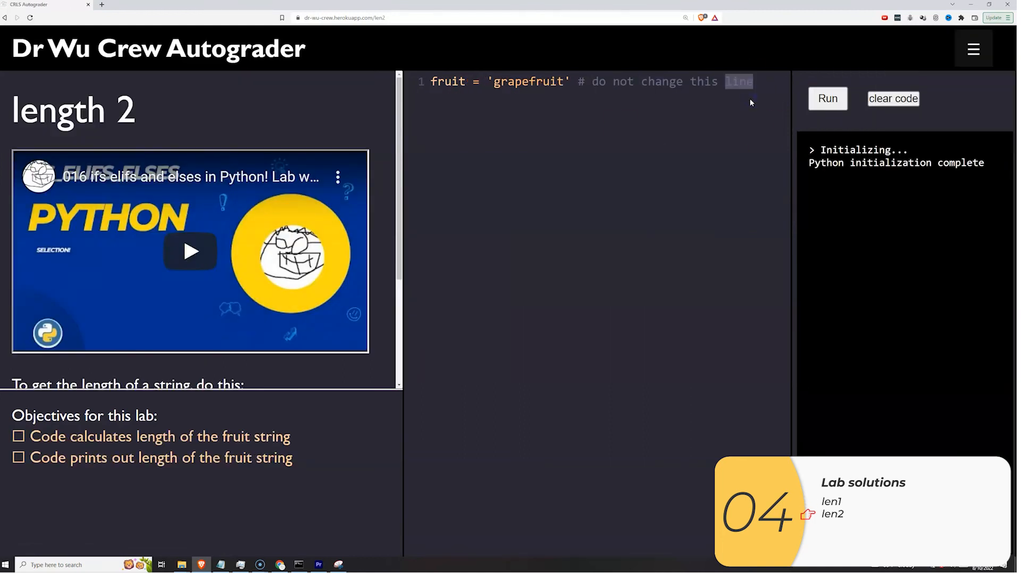
# Add length = len(fruit) and print(length) below the fruit line, then run to print 10.
pyautogui.press('Enter')
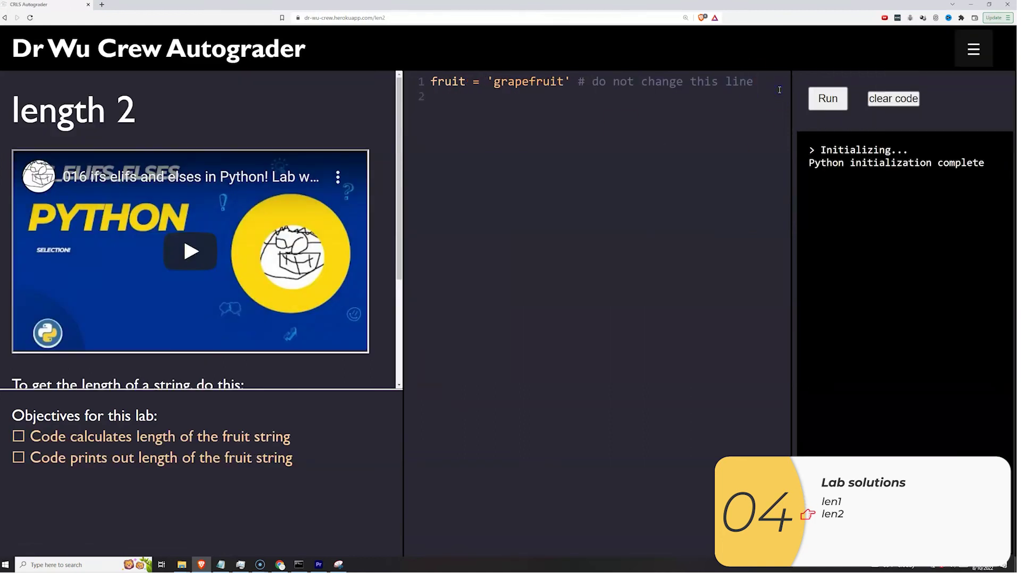
pyautogui.write('length =')
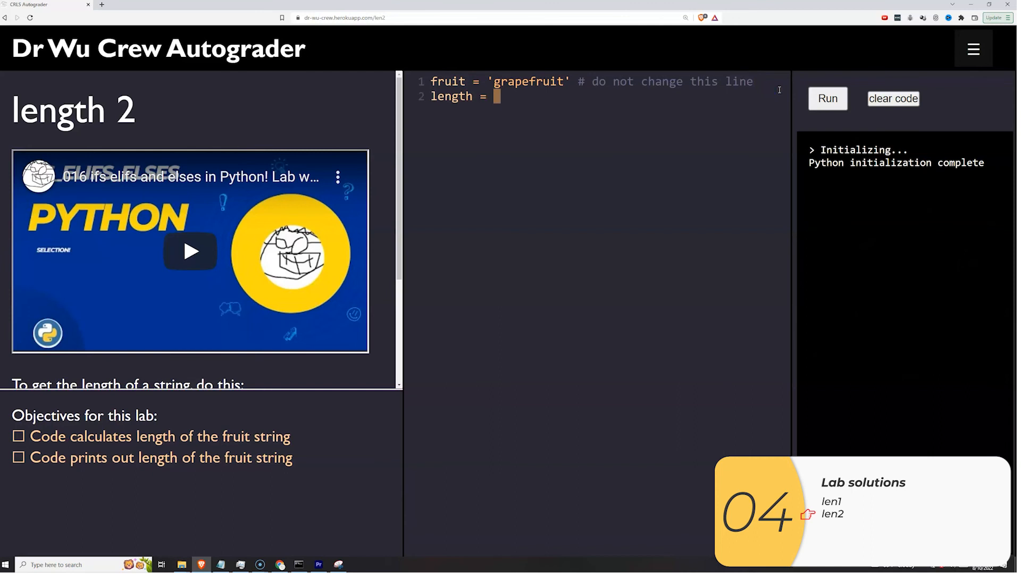
pyautogui.write('len(fruit)')
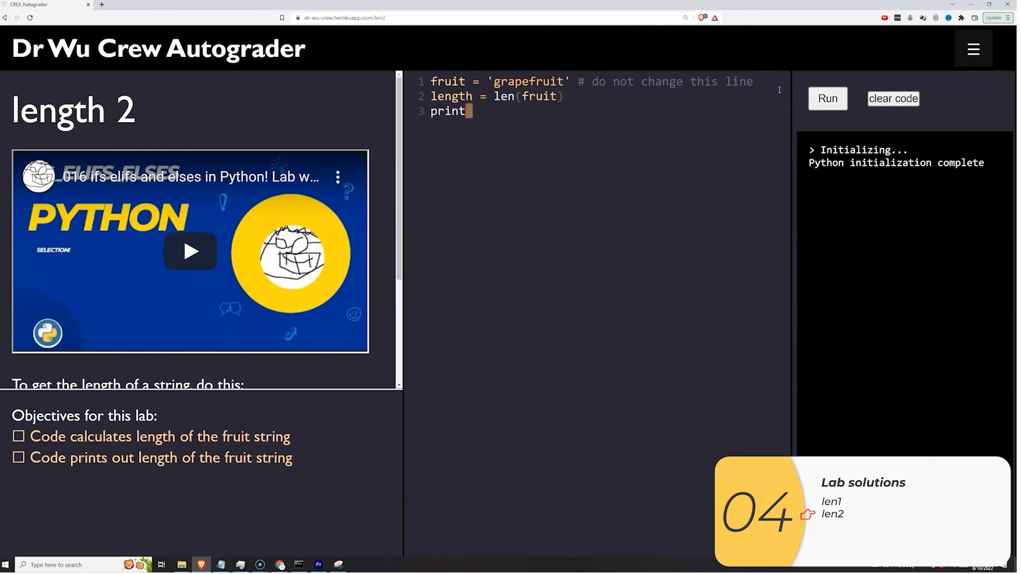
pyautogui.write('(length')
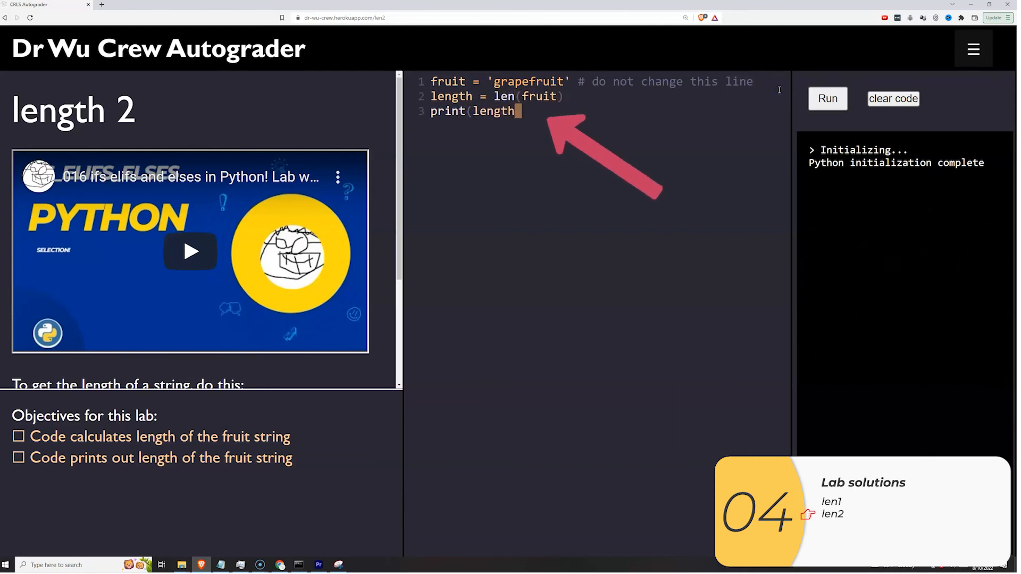
pyautogui.click(828, 99)
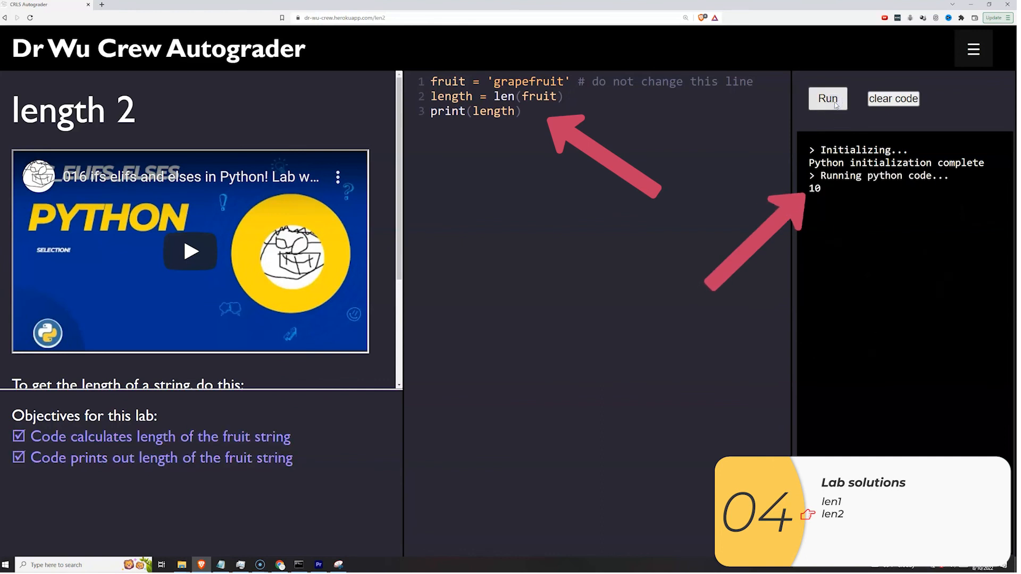